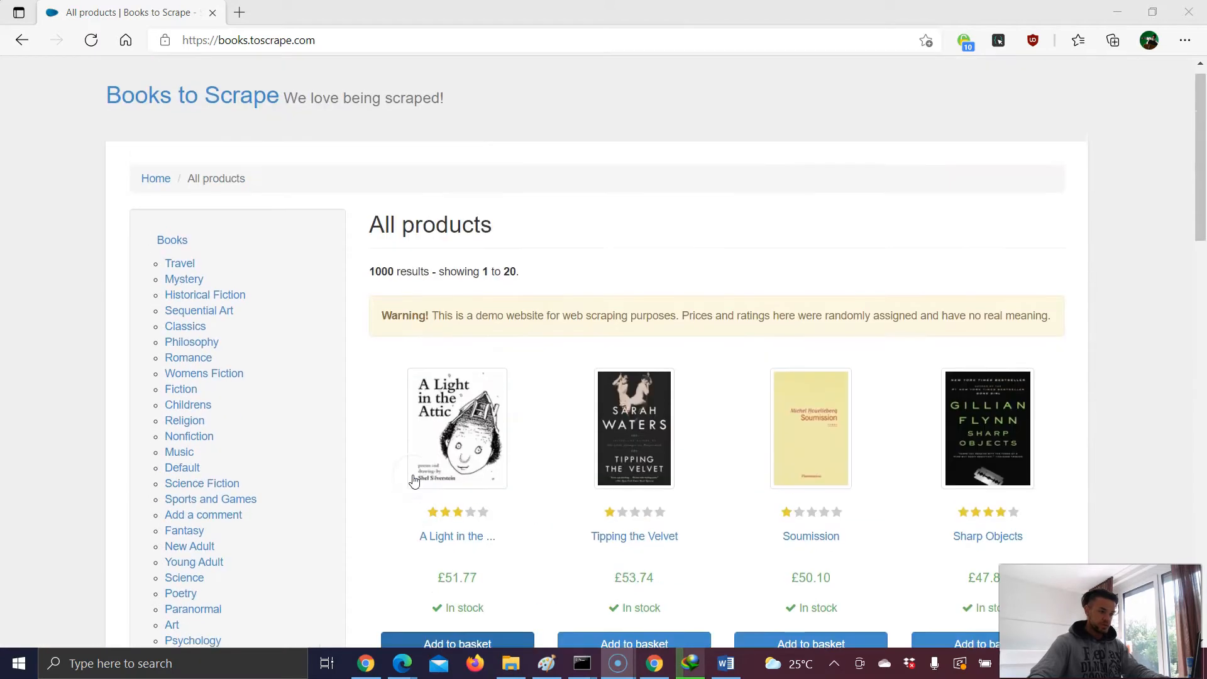
scroll("down", 3)
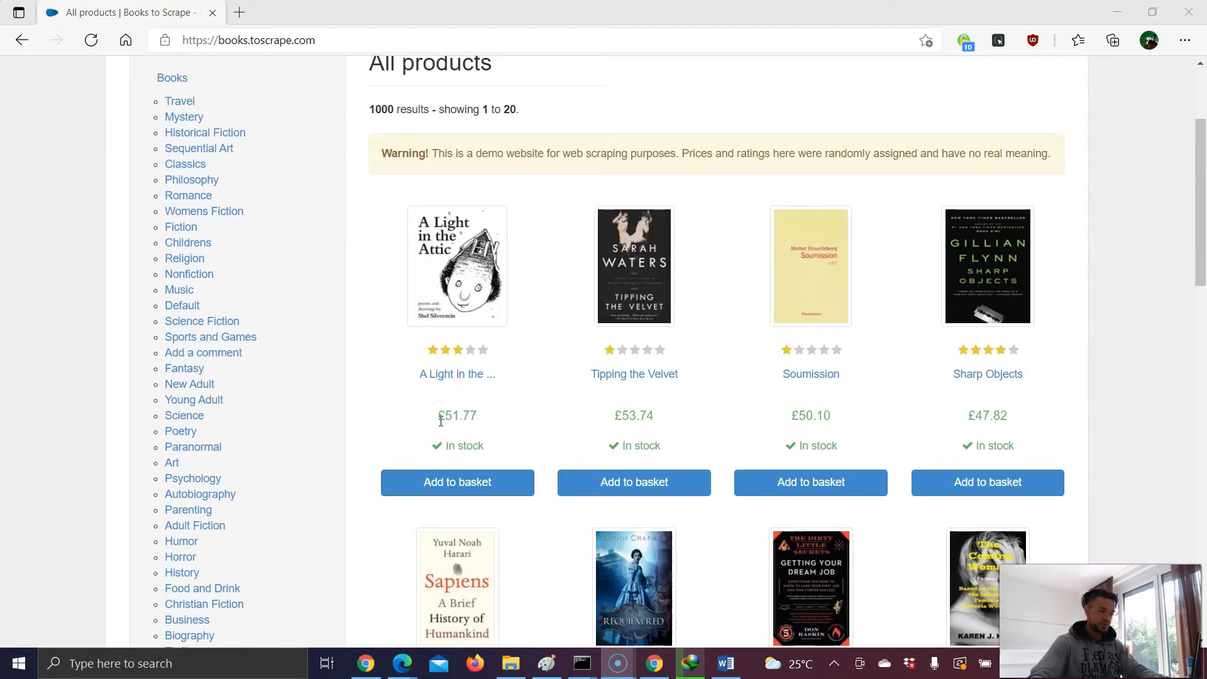
scroll("down", 3)
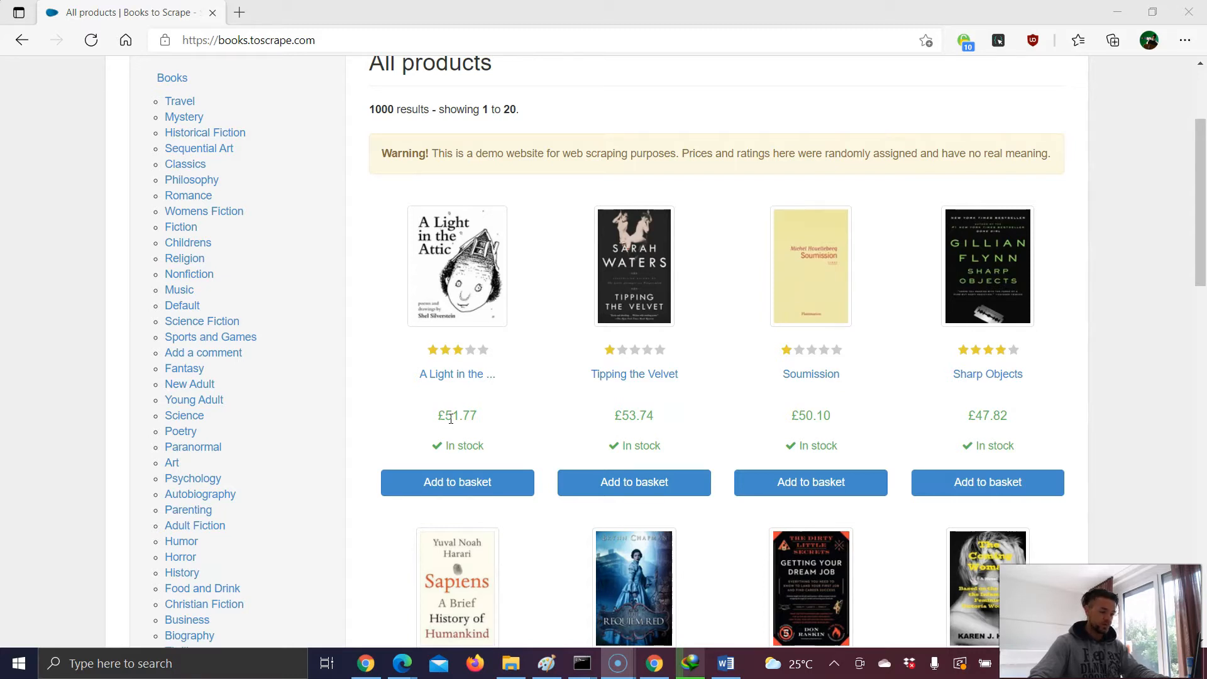
scroll("down", 3)
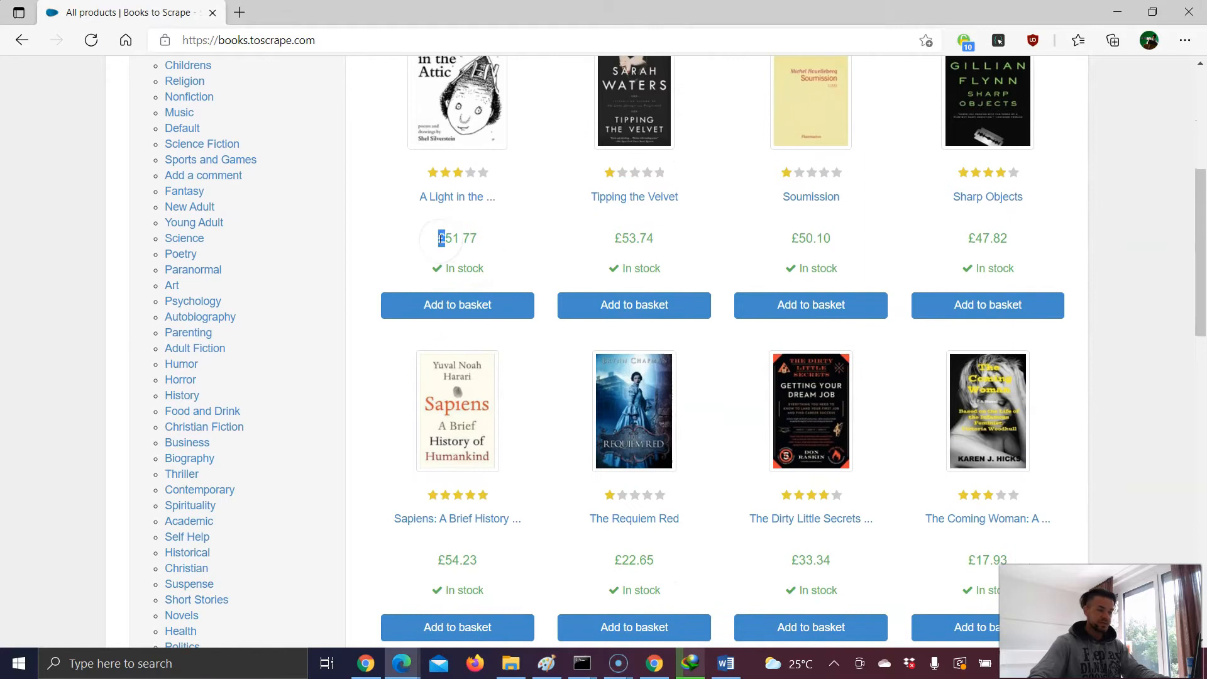
right_click(456, 237)
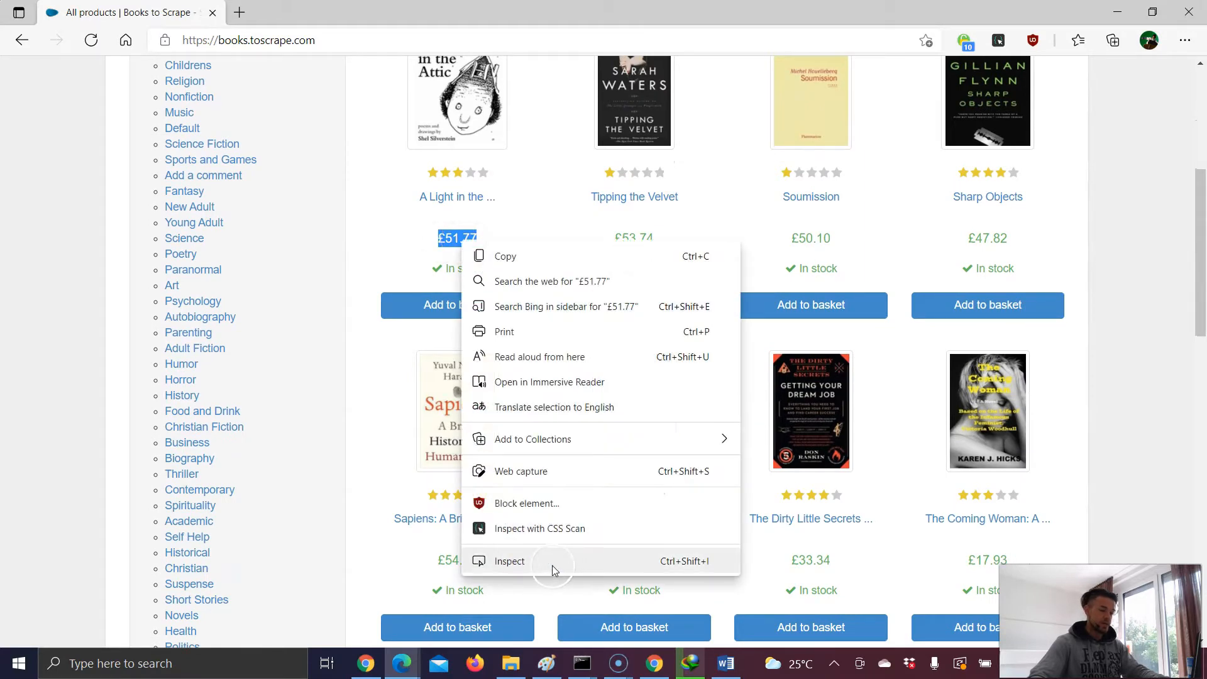
left_click(509, 560)
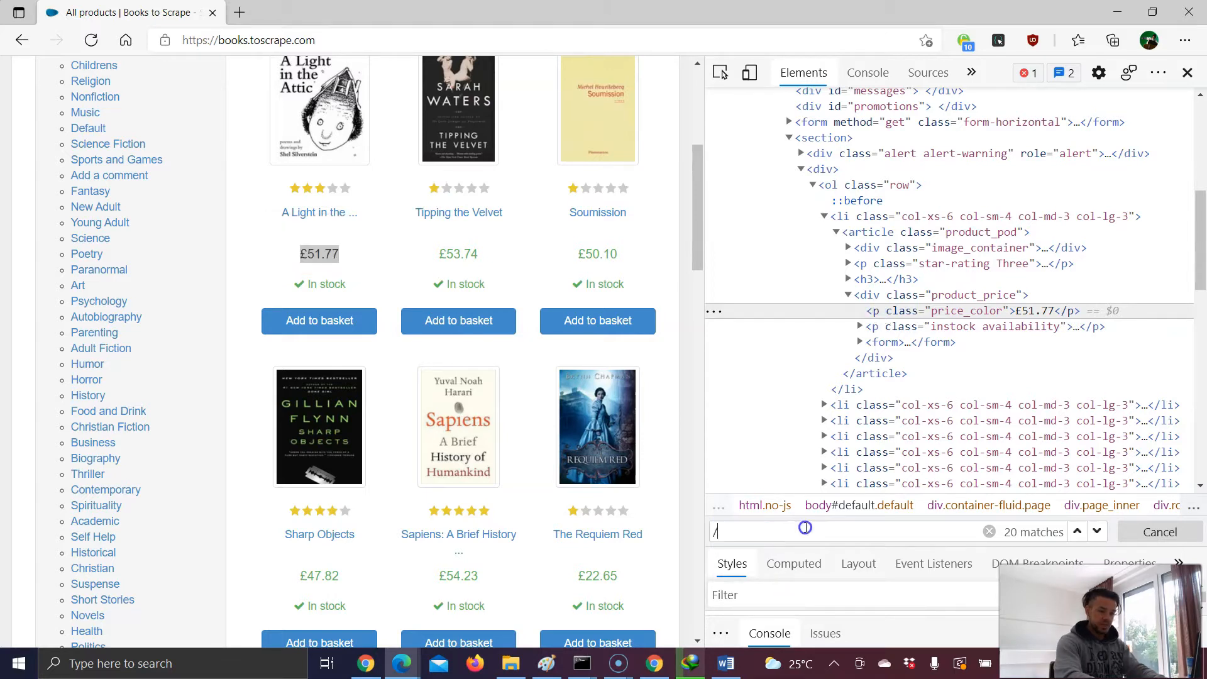
type("//p[@class=\"price_color")
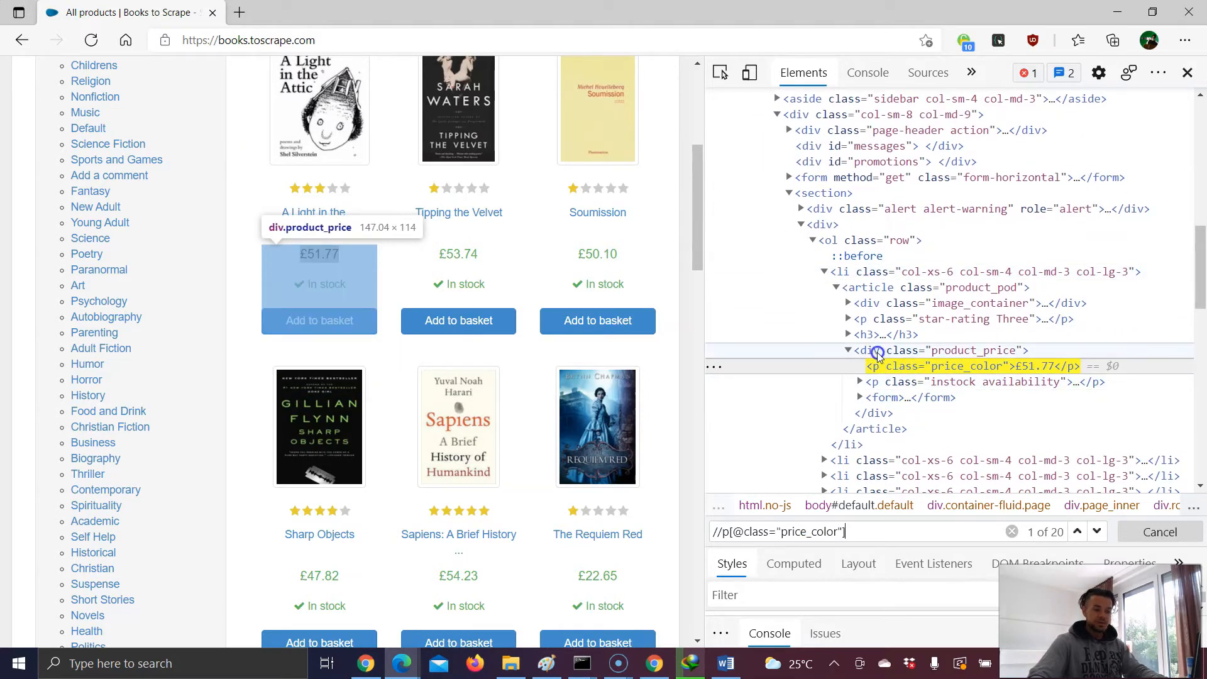
mouse_move(888, 354)
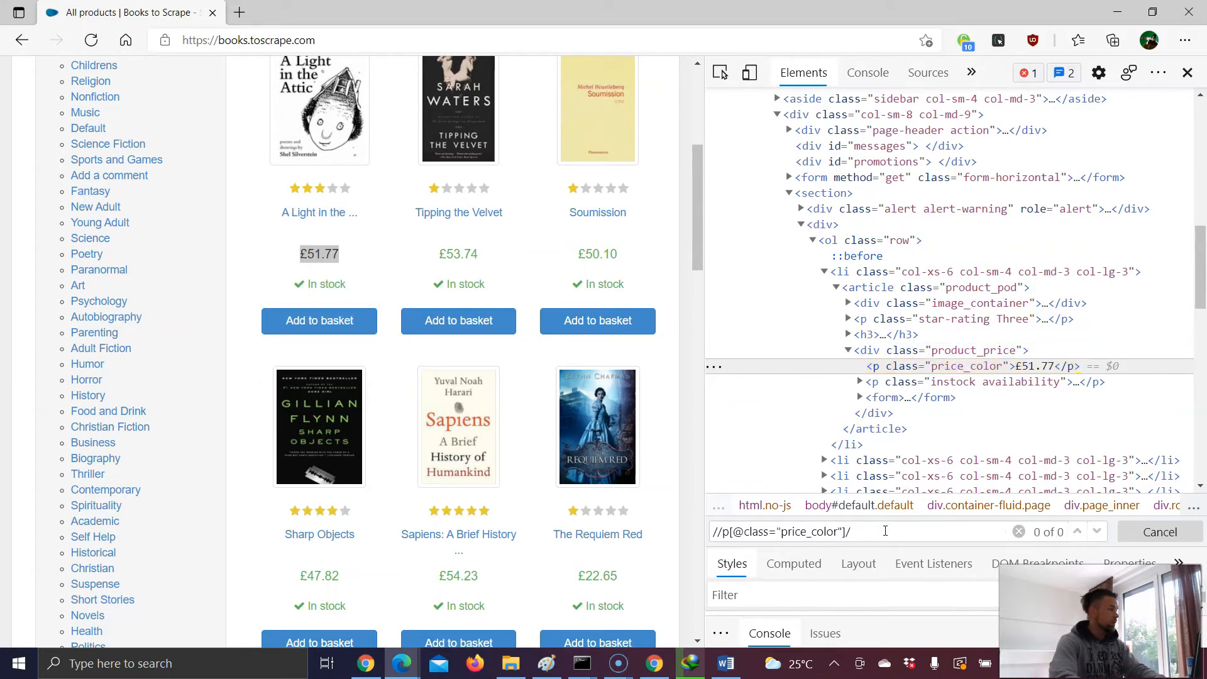
type("/parent::div")
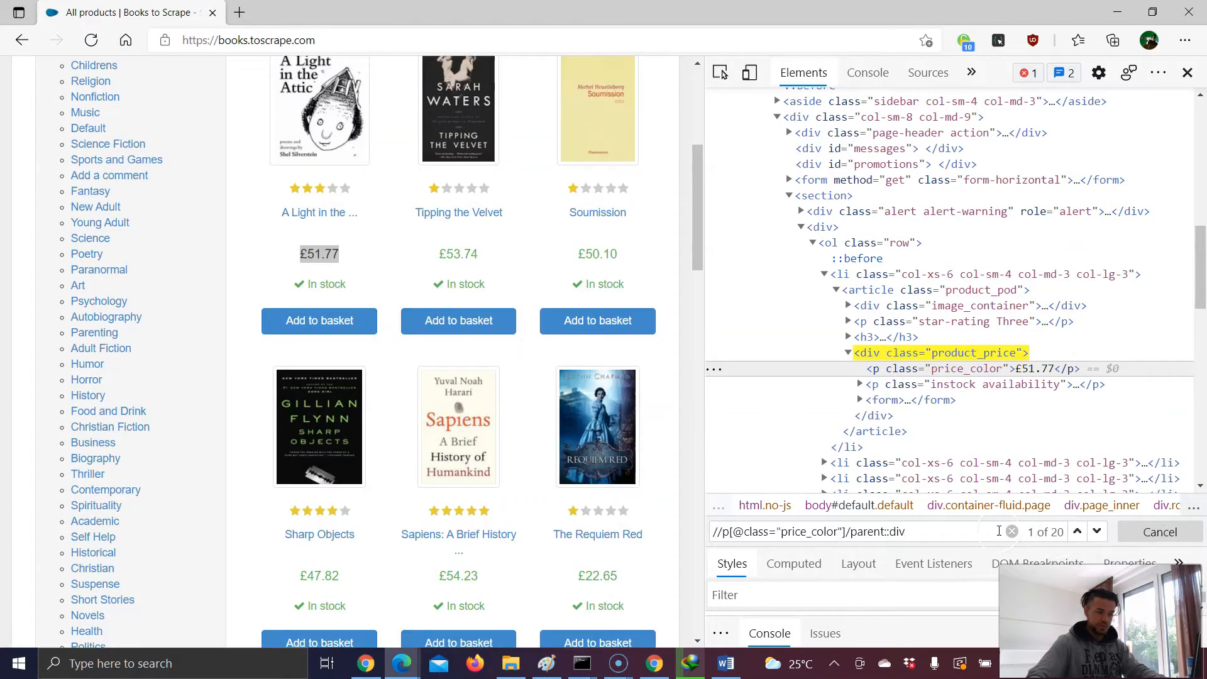
mouse_move(871, 353)
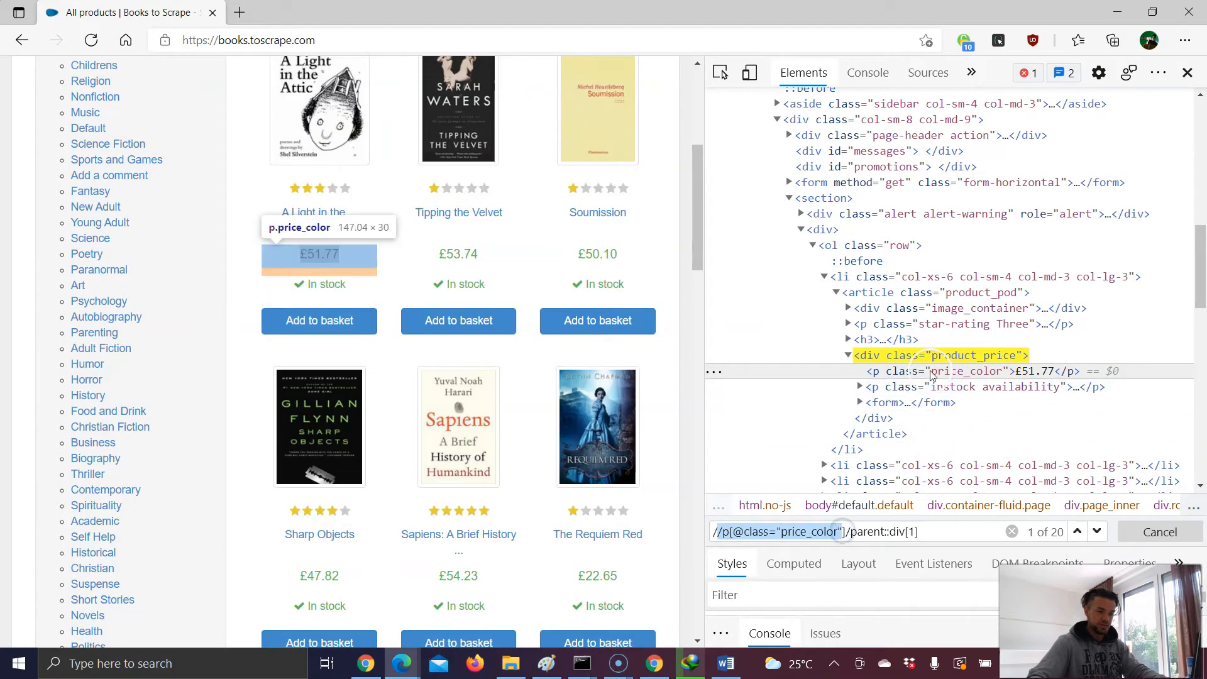
mouse_move(932, 355)
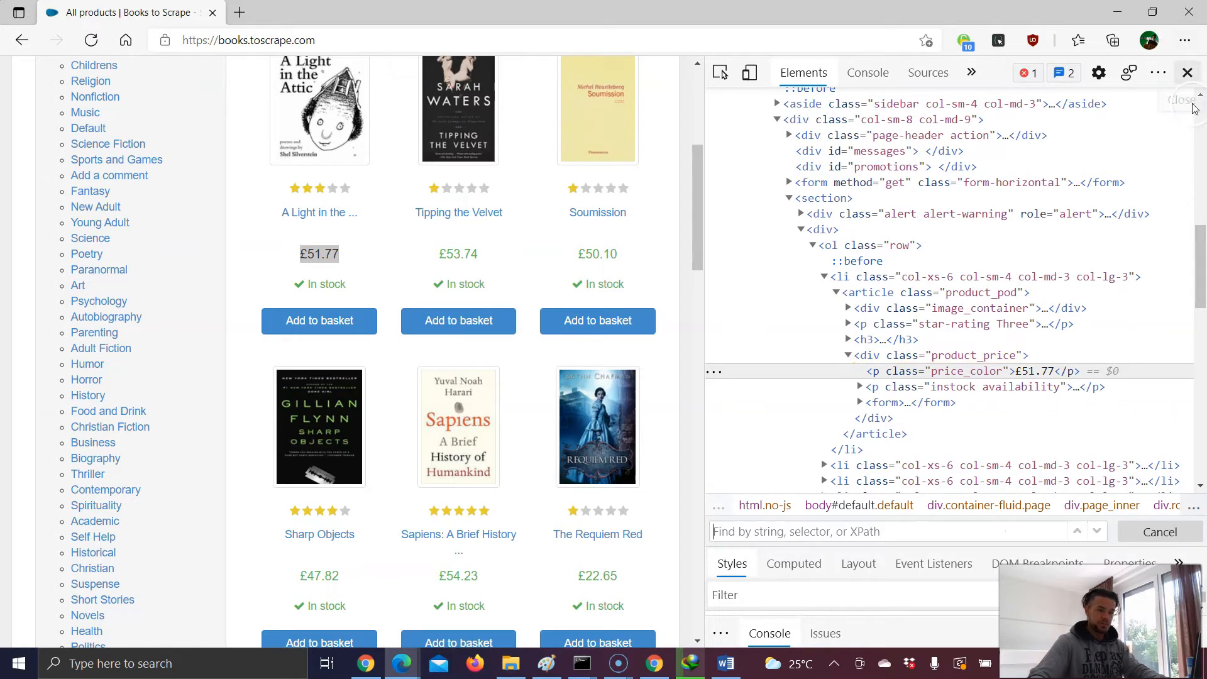
Step: Close the developer tools and scroll through the All products listing and back up
left_click(1187, 72)
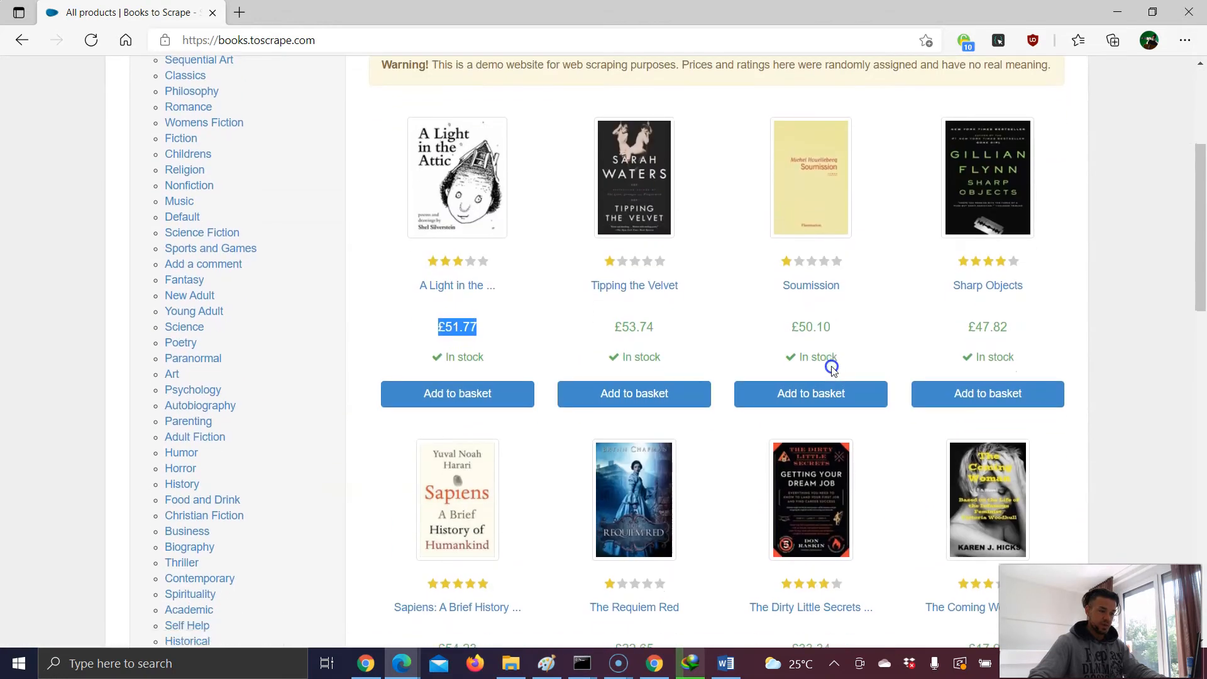
scroll("down", 3)
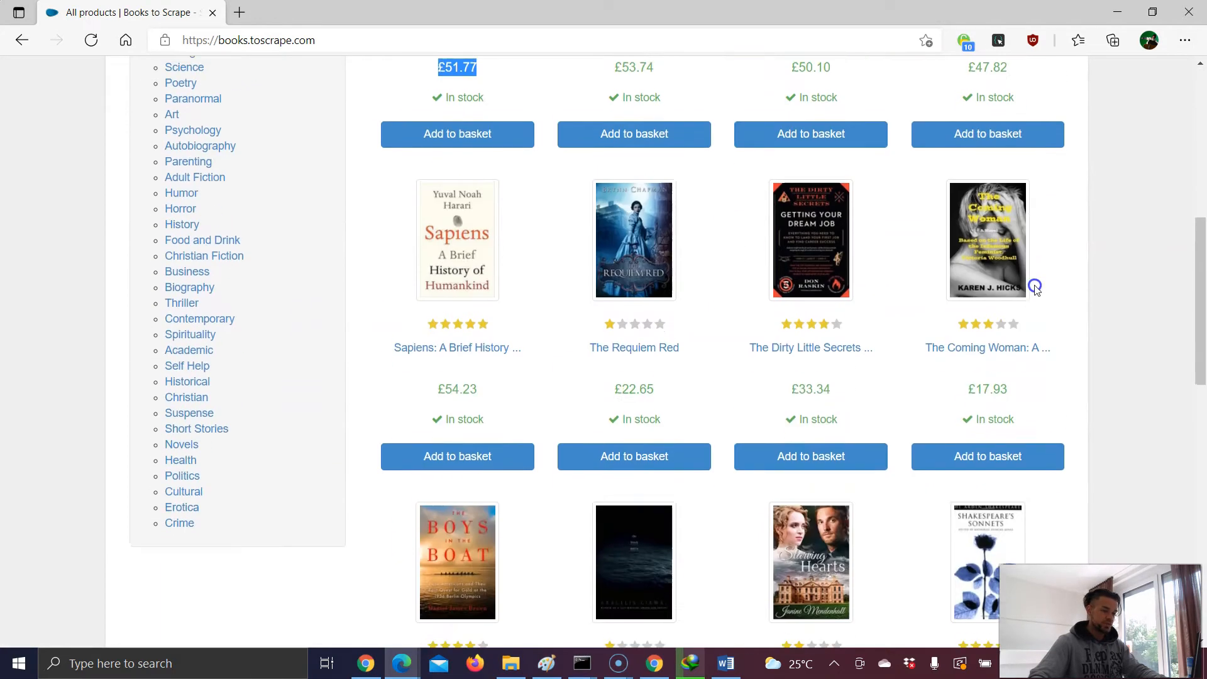
scroll("up", 3)
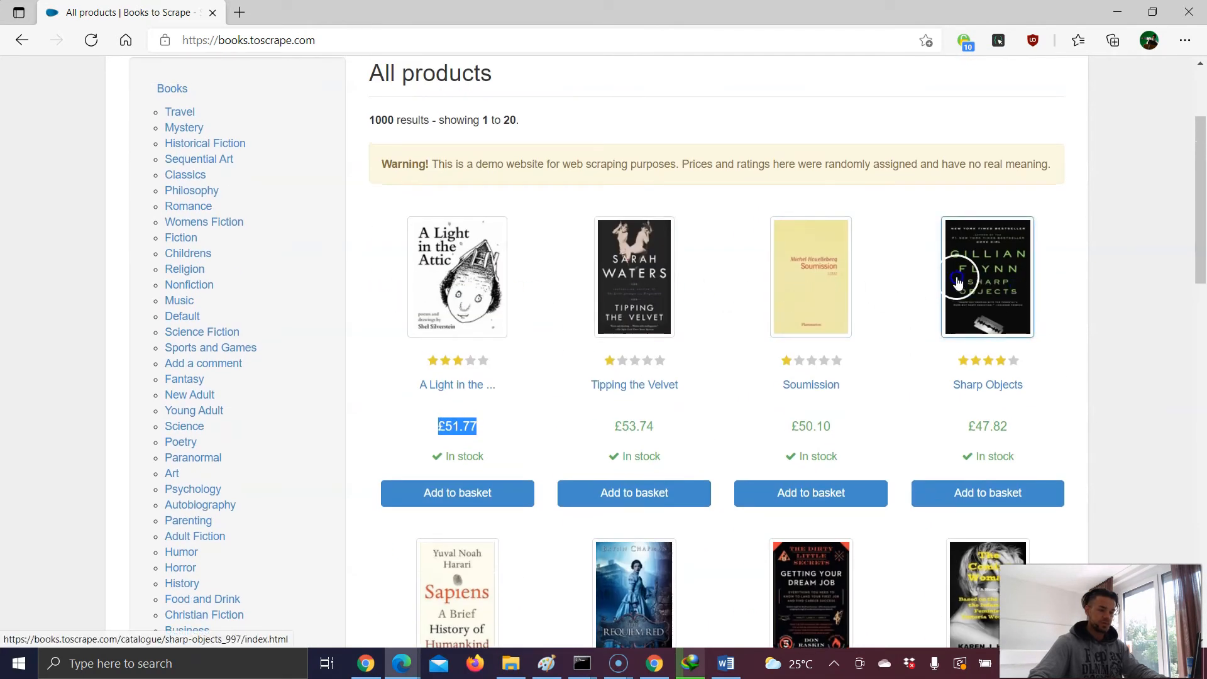
scroll("down", 3)
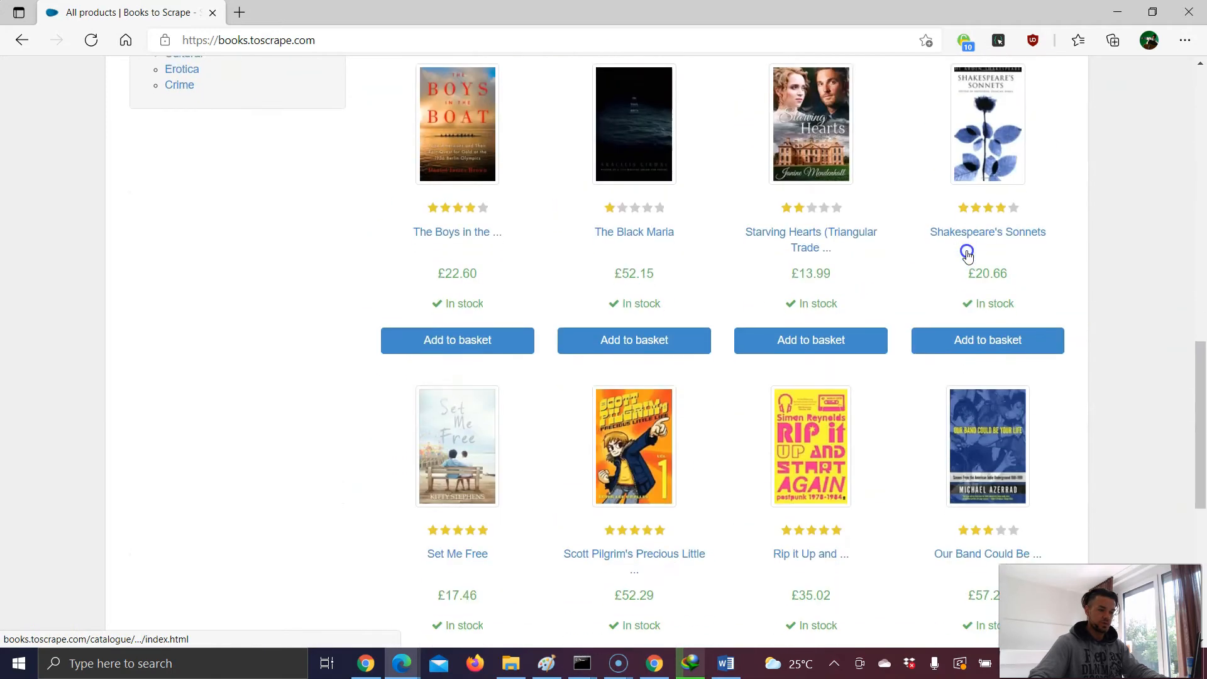
scroll("down", 3)
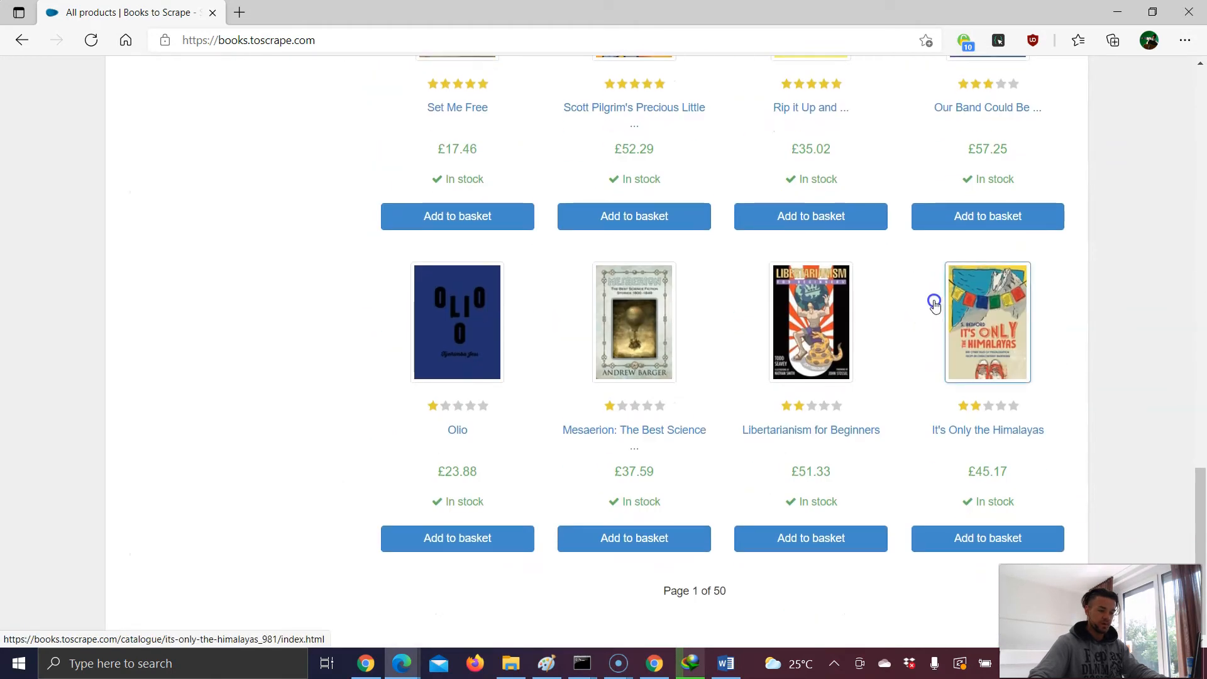
scroll("up", 3)
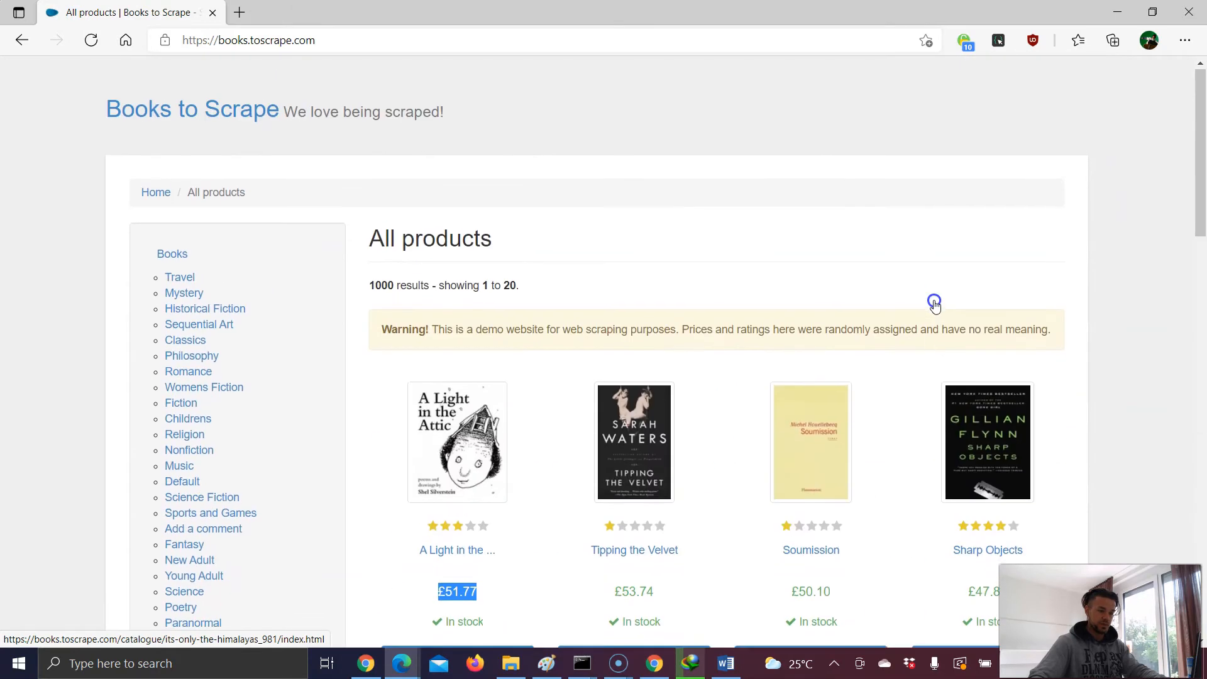
scroll("down", 3)
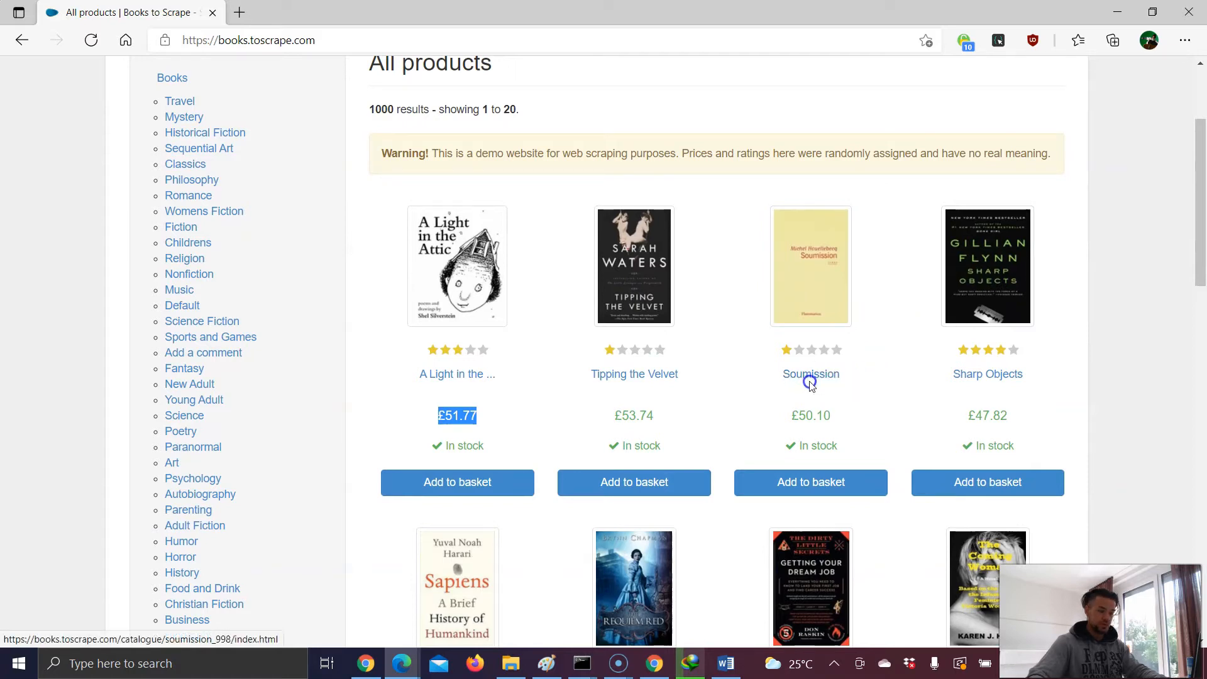
Step: Inspect the Soumission title, then expand and collapse its li node to view the article
right_click(810, 374)
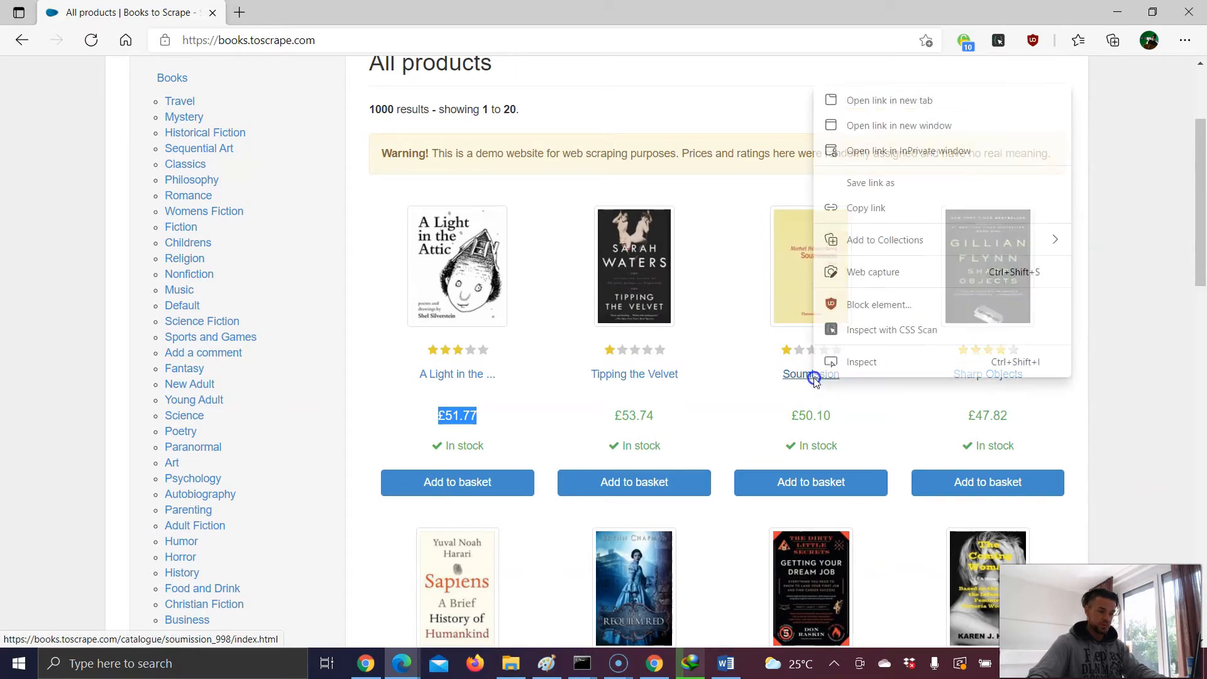
left_click(861, 362)
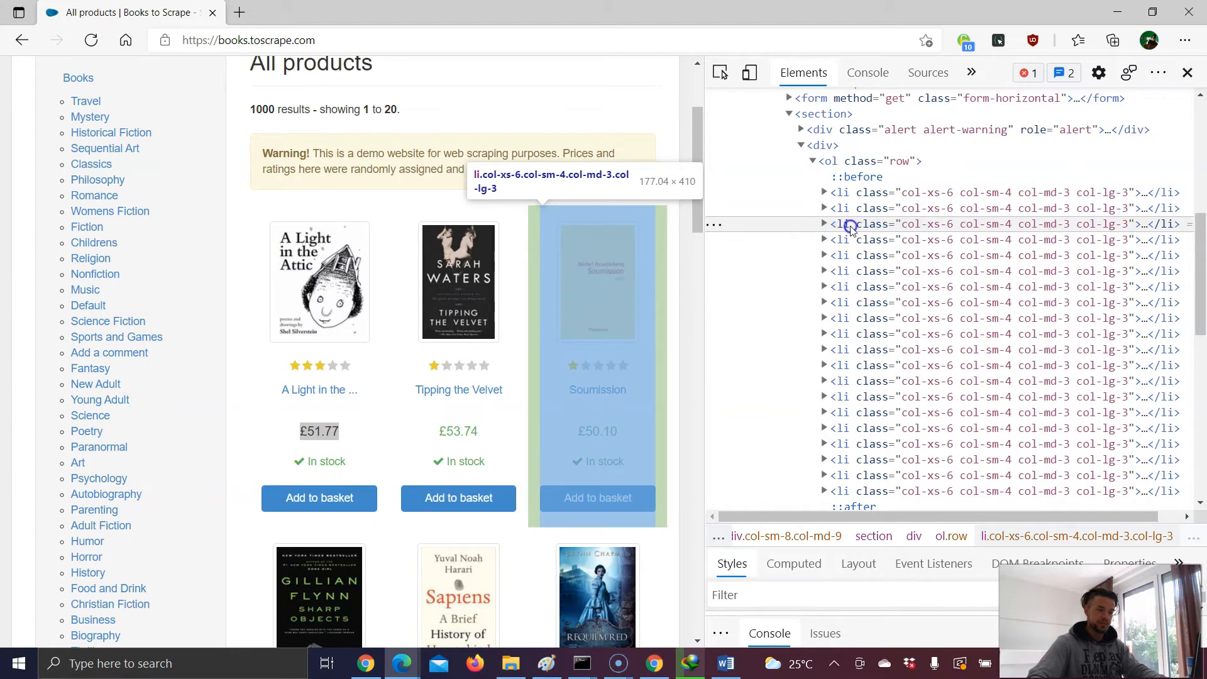
left_click(823, 224)
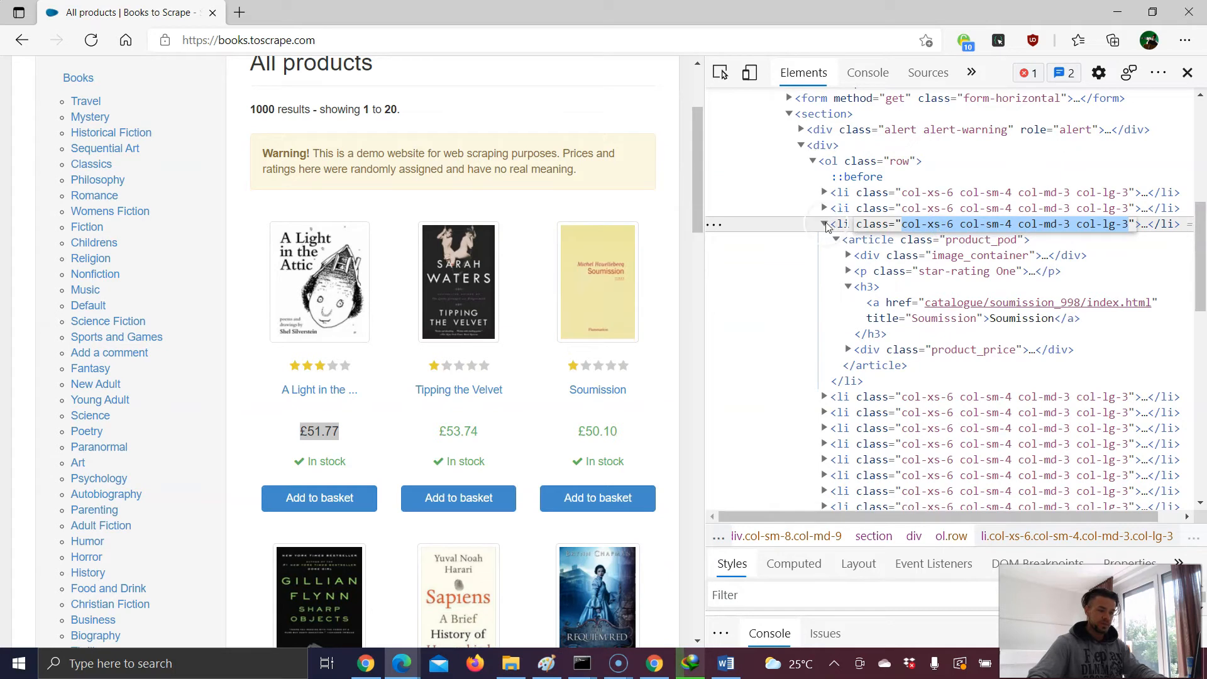
left_click(824, 223)
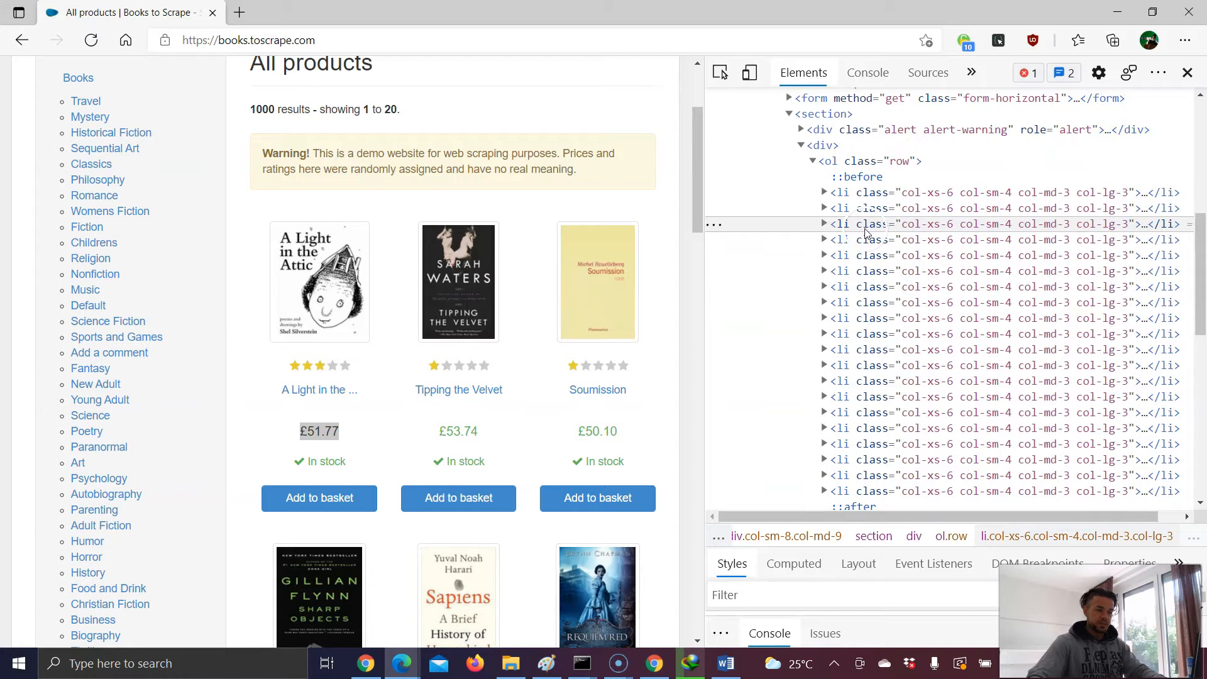
mouse_move(927, 233)
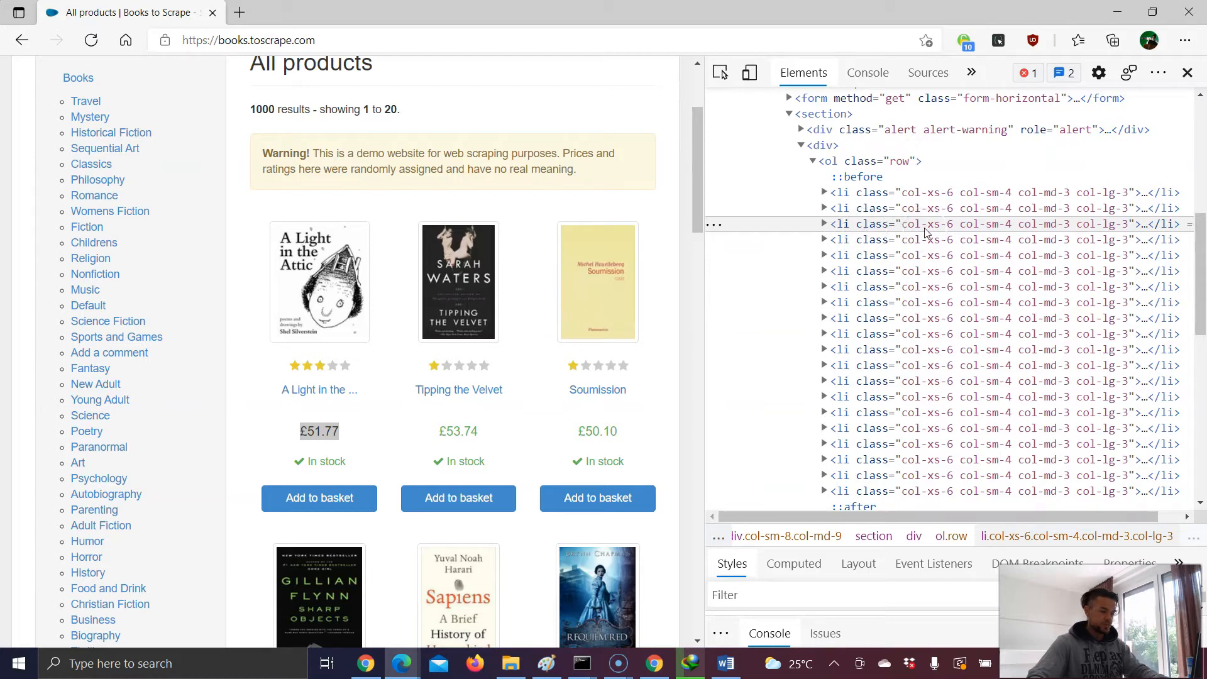
key("Ctrl+f")
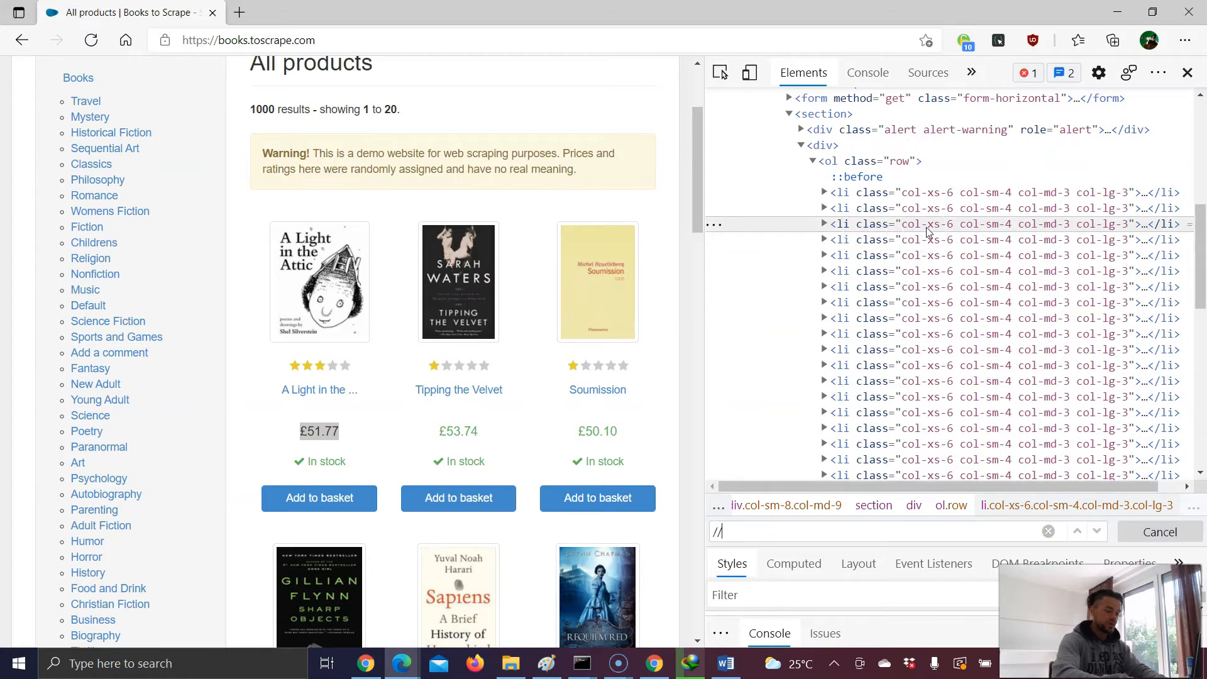
type("i[@class=\"col-xs-6 col-sm-4 col-md-3 col-lg-3")
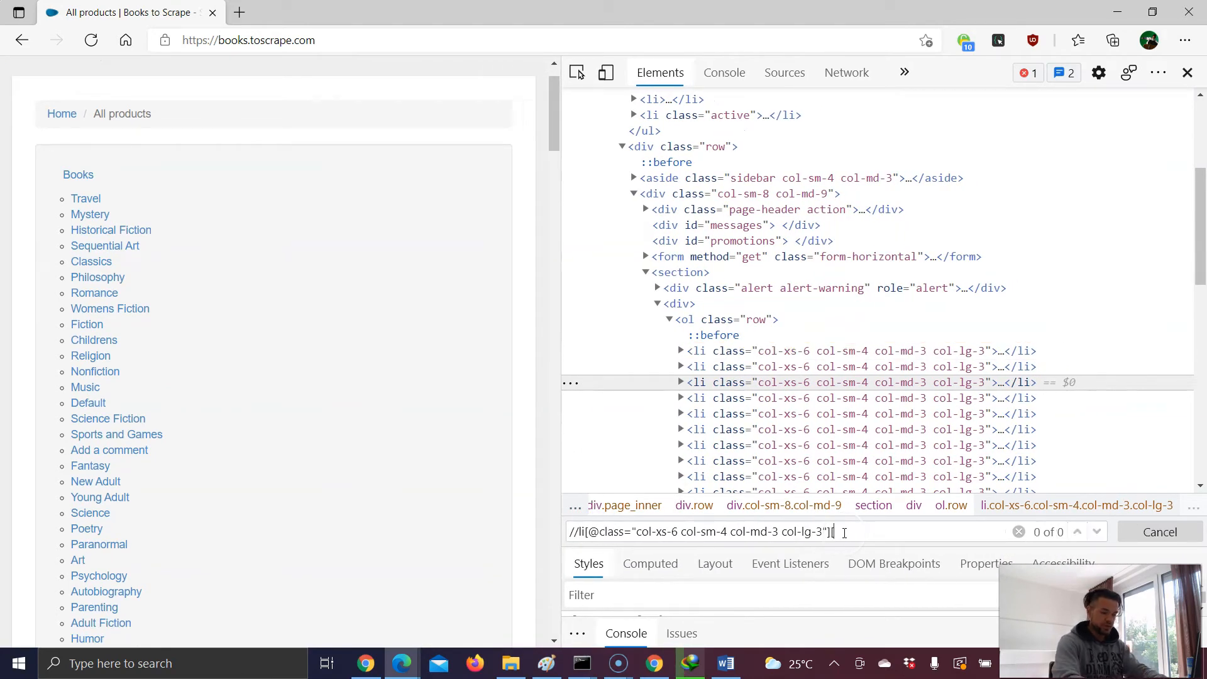
type("[3]")
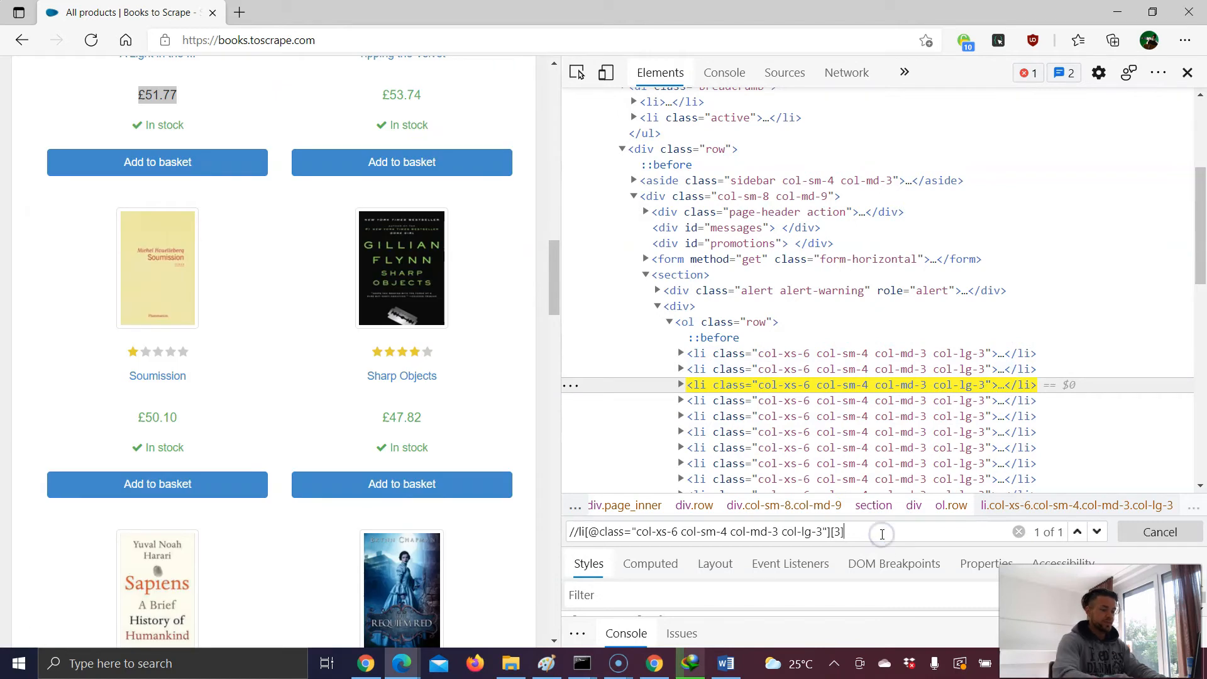
type("/")
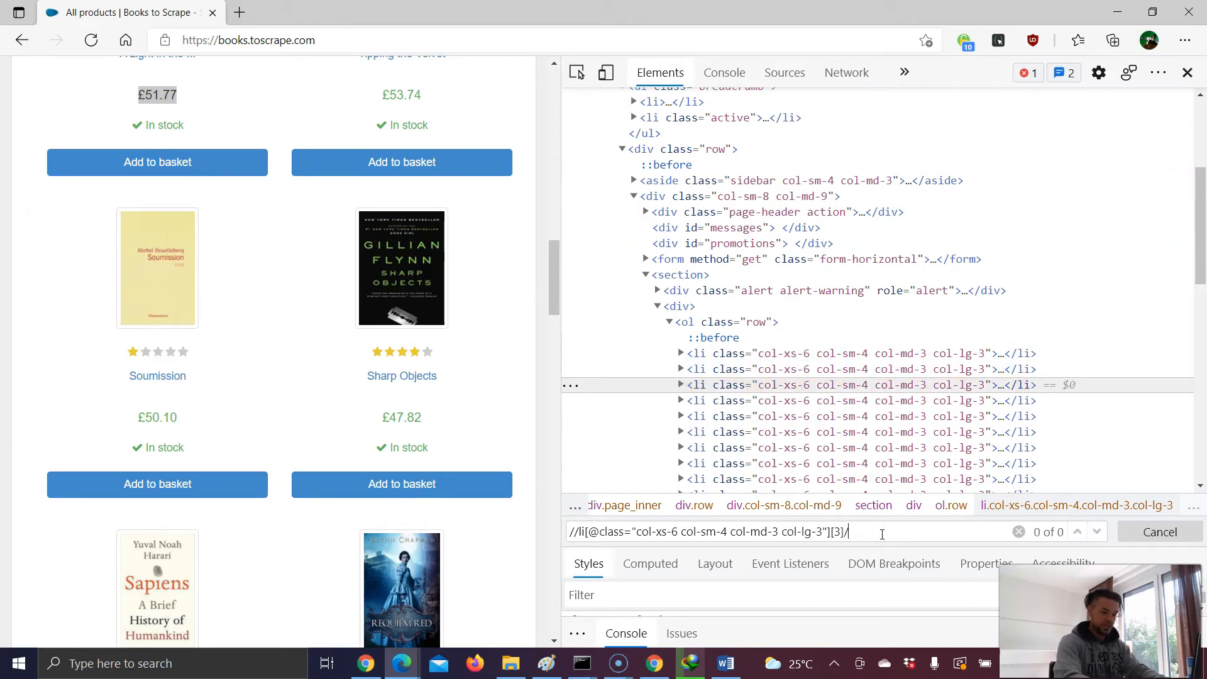
type("preceding-sibling")
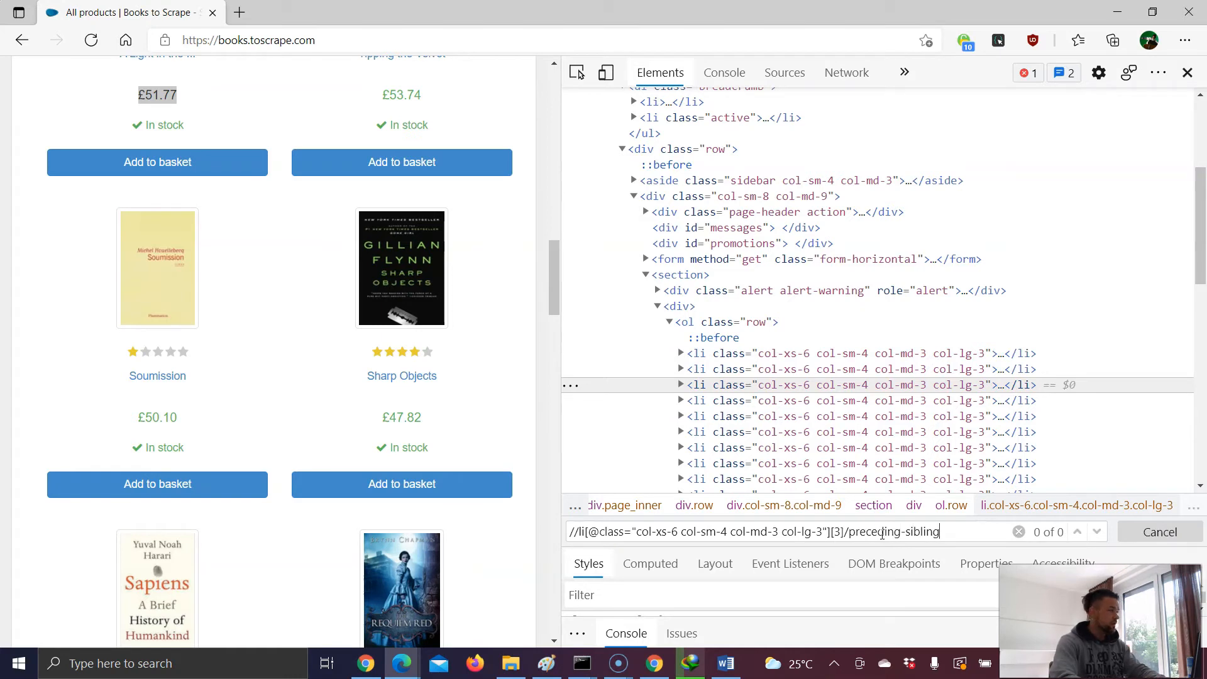
type("::")
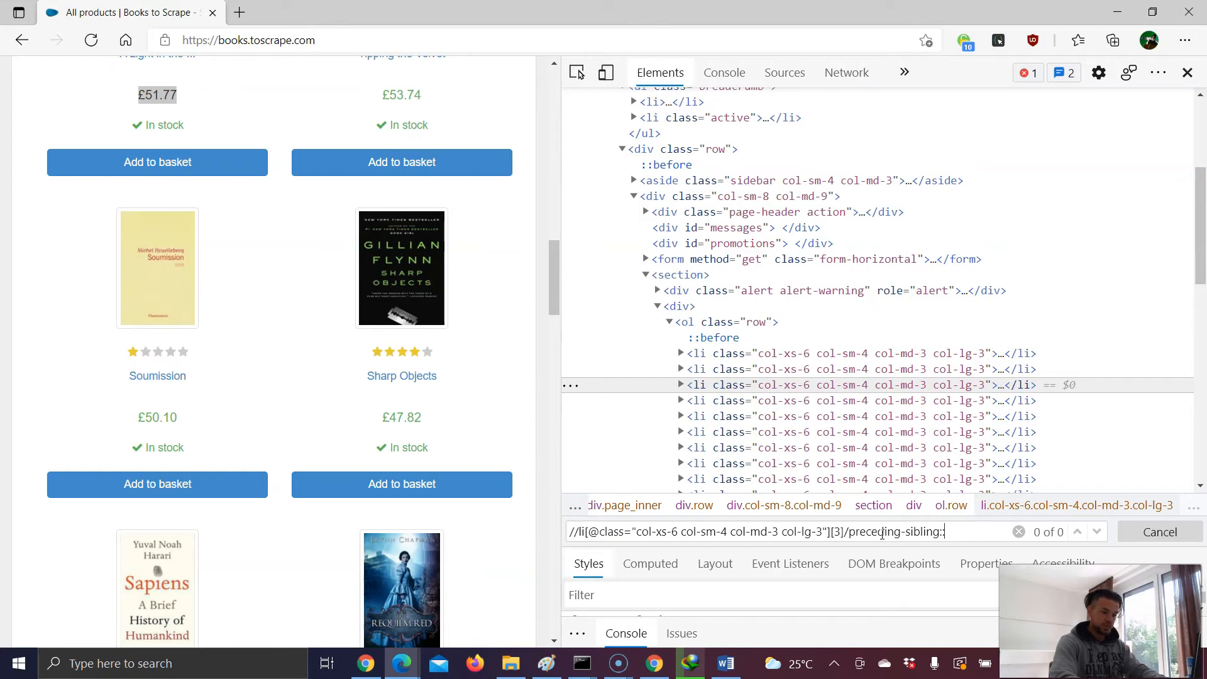
mouse_move(709, 370)
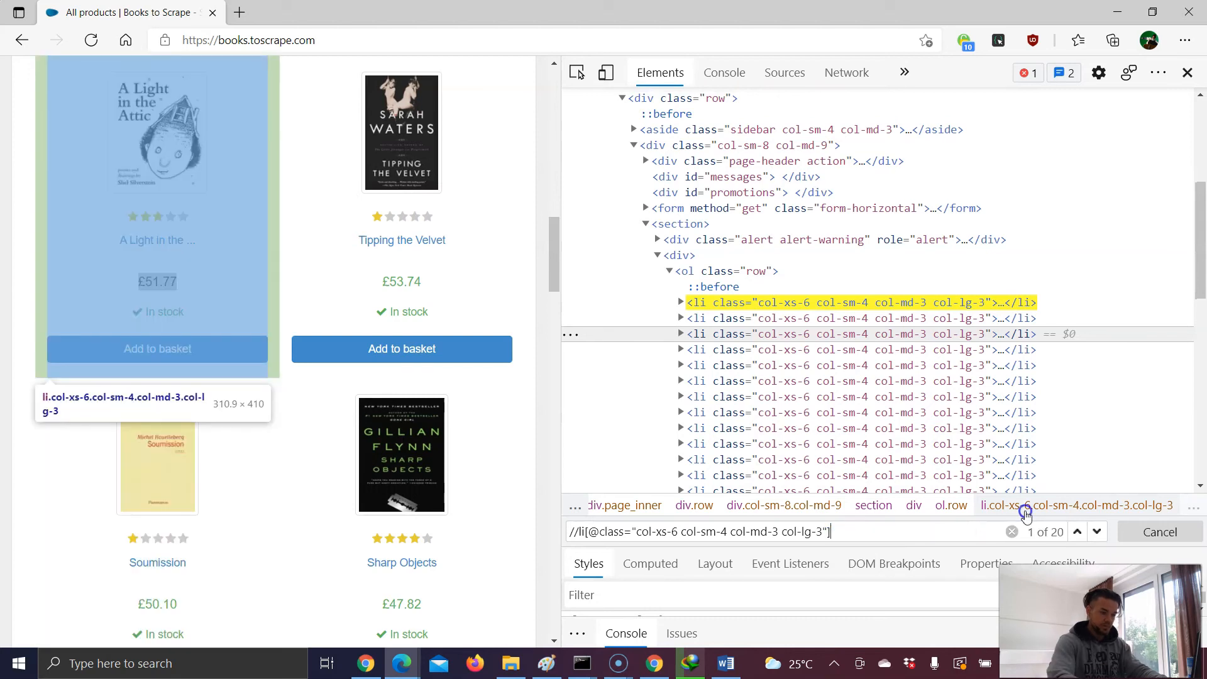
Step: Change the search to the fifth list item, [5]/following-sibling::
left_click(1078, 531)
type("[5")
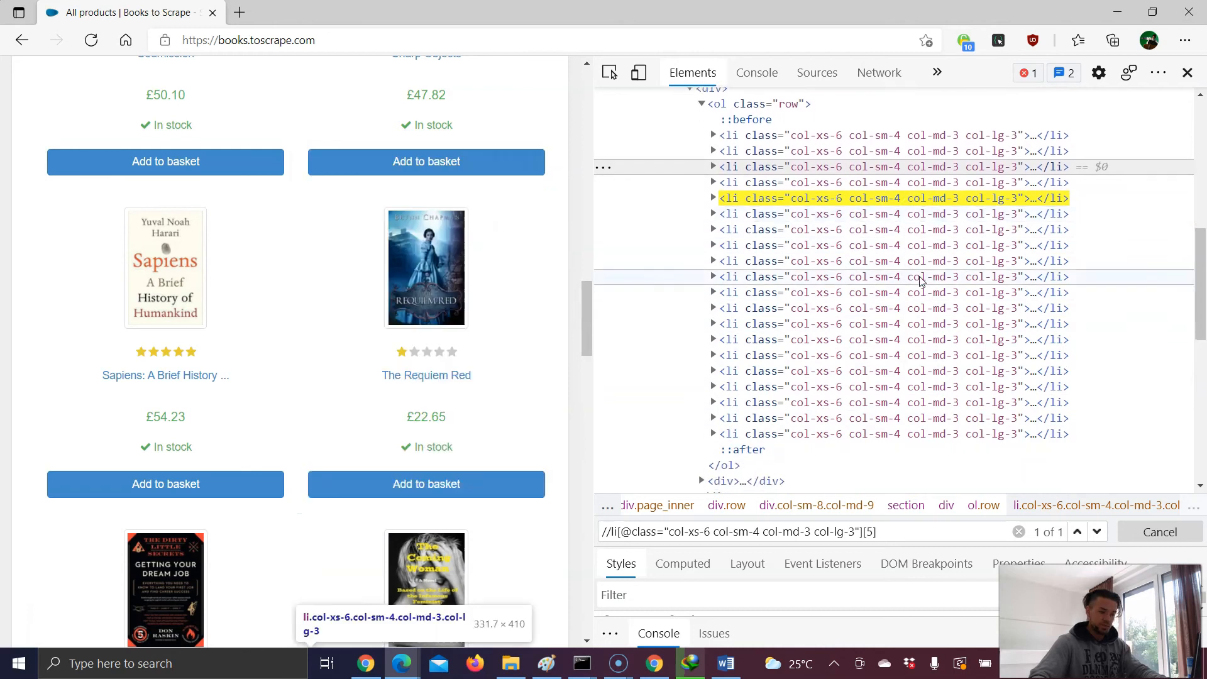
type("/")
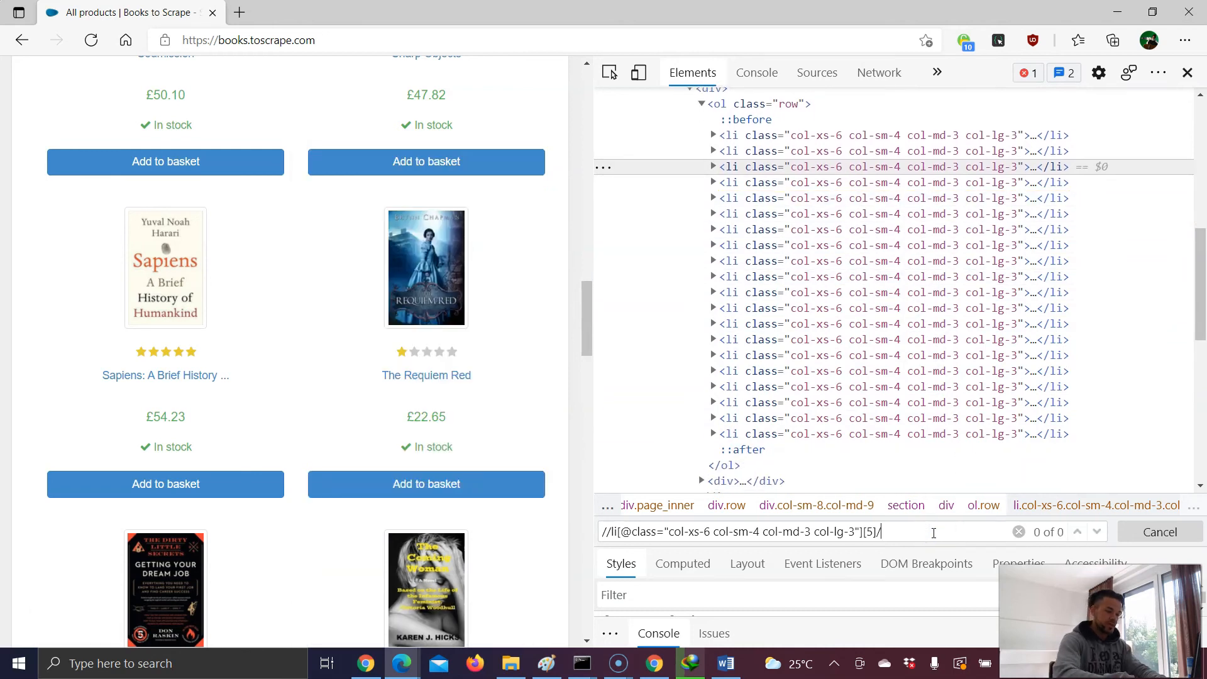
type("following")
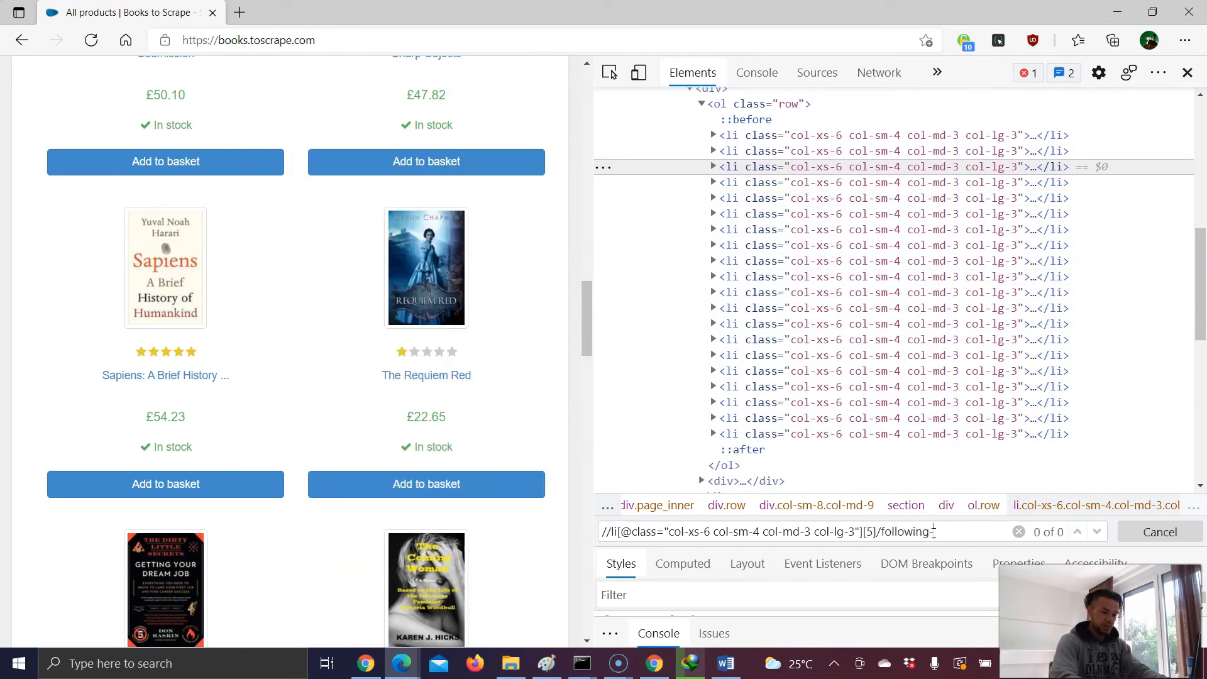
type("-sibling")
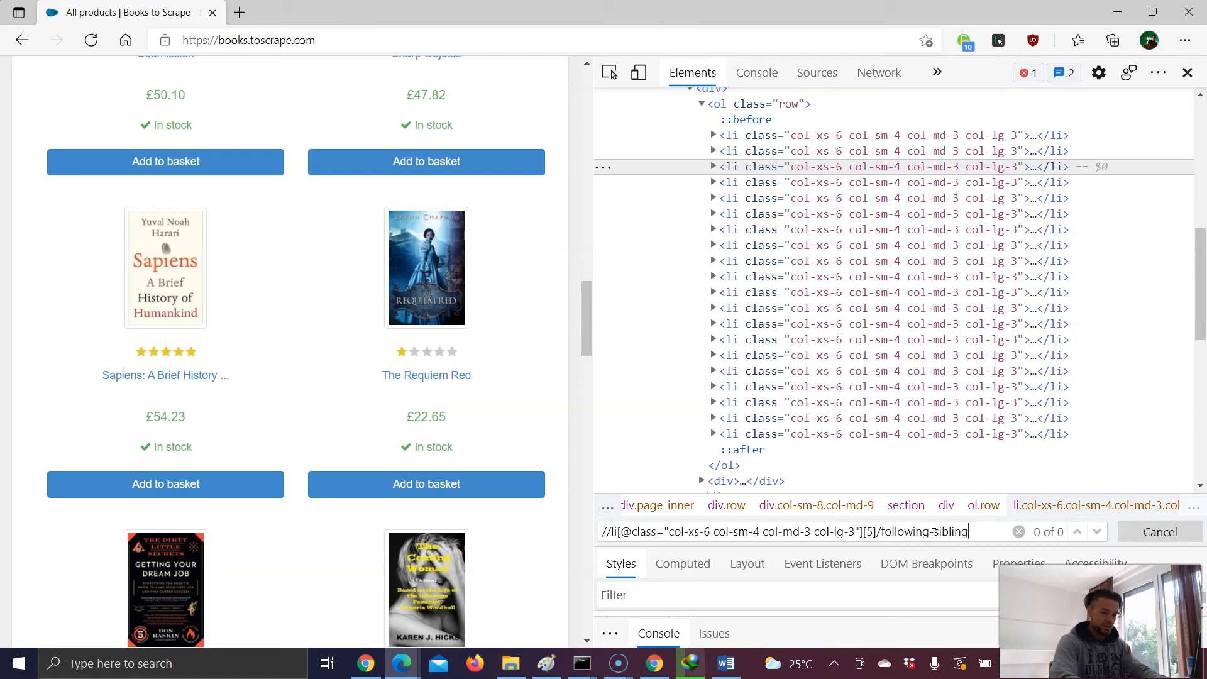
type("::")
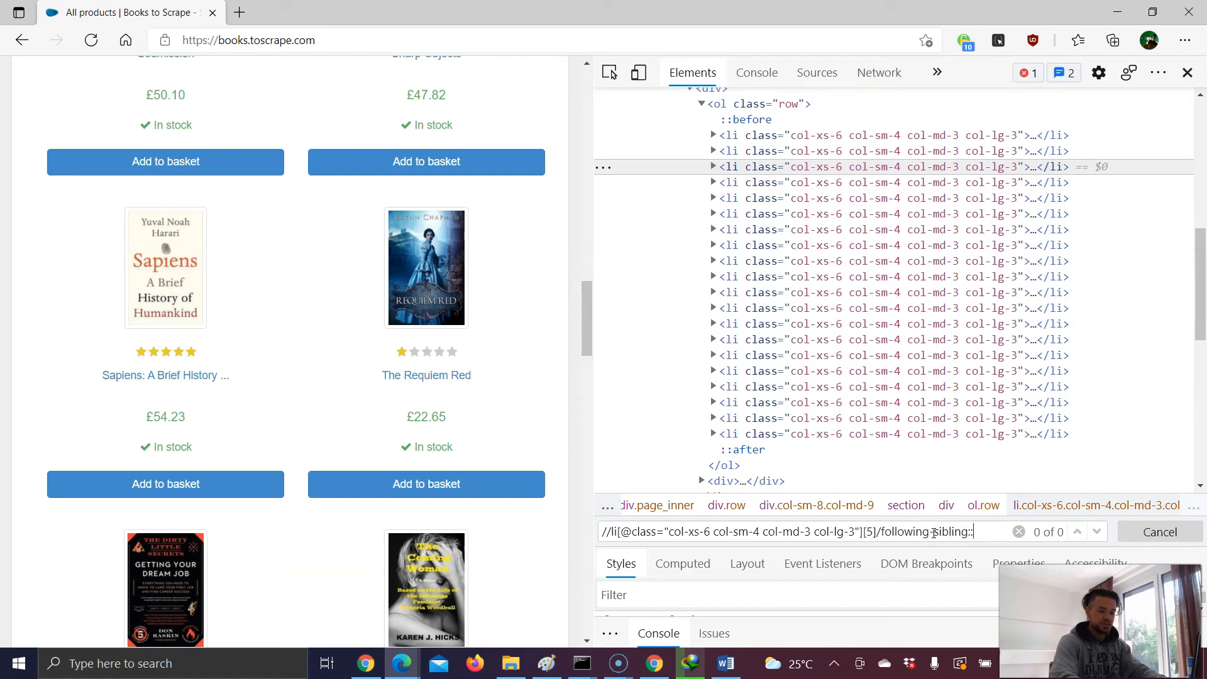